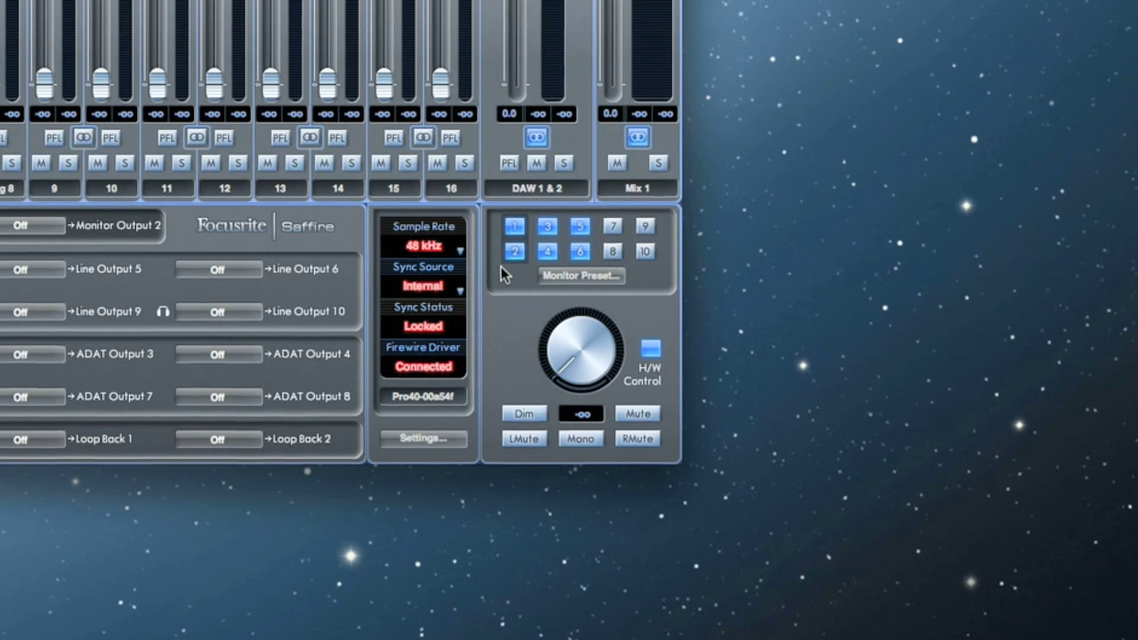
Step: Toggle monitor output 1 off and back on, then raise the monitor level toward -3 dB
left_click(514, 225)
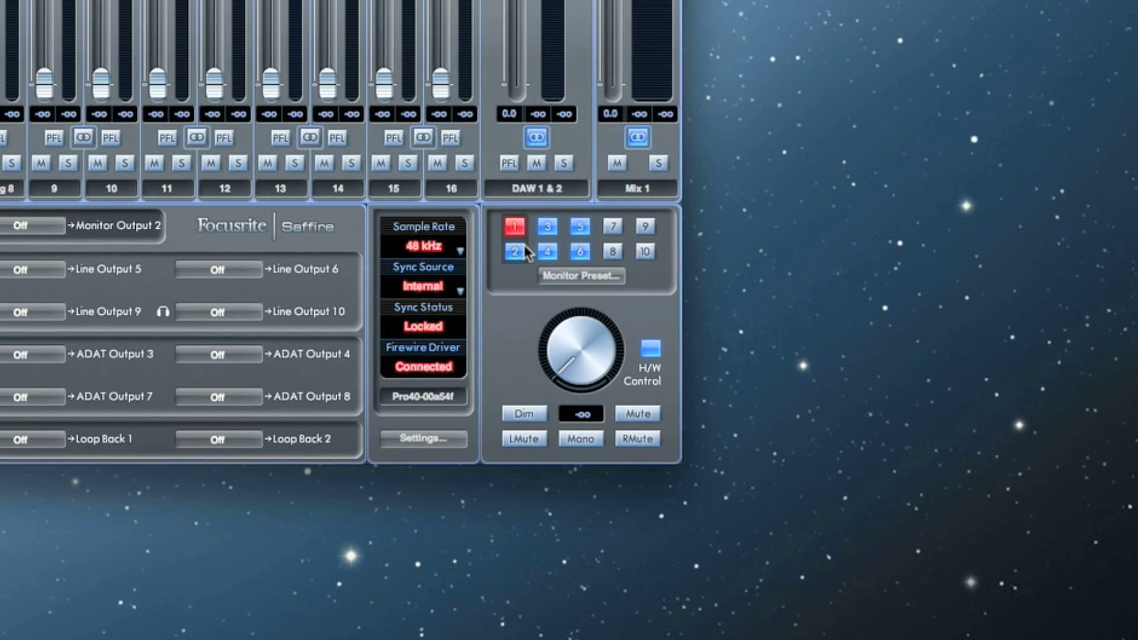
left_click(513, 225)
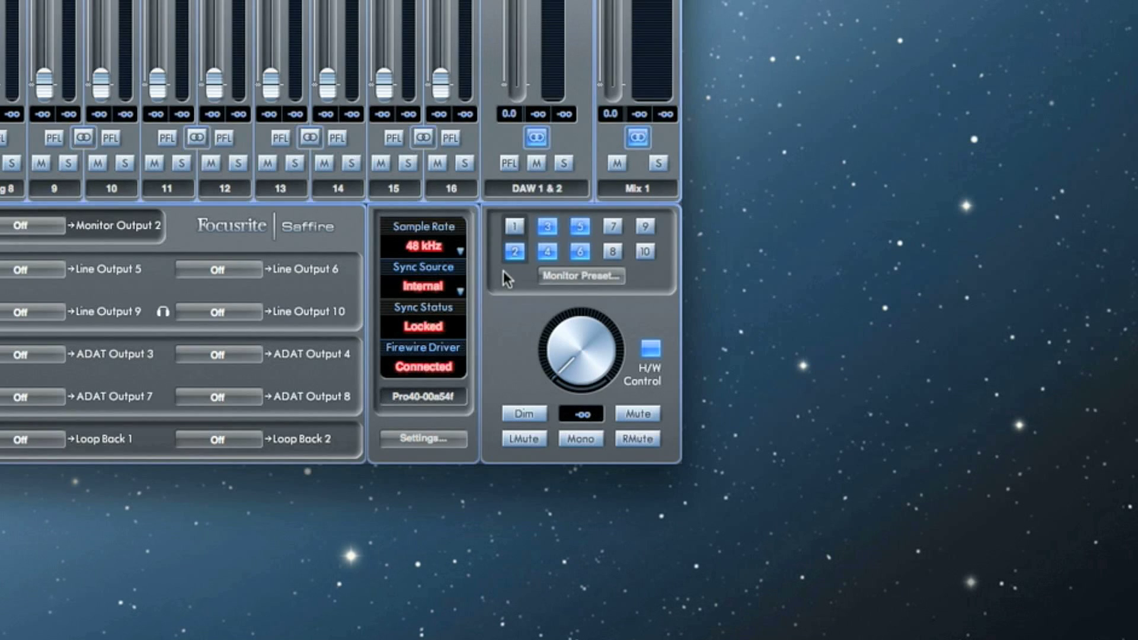
left_click(513, 225)
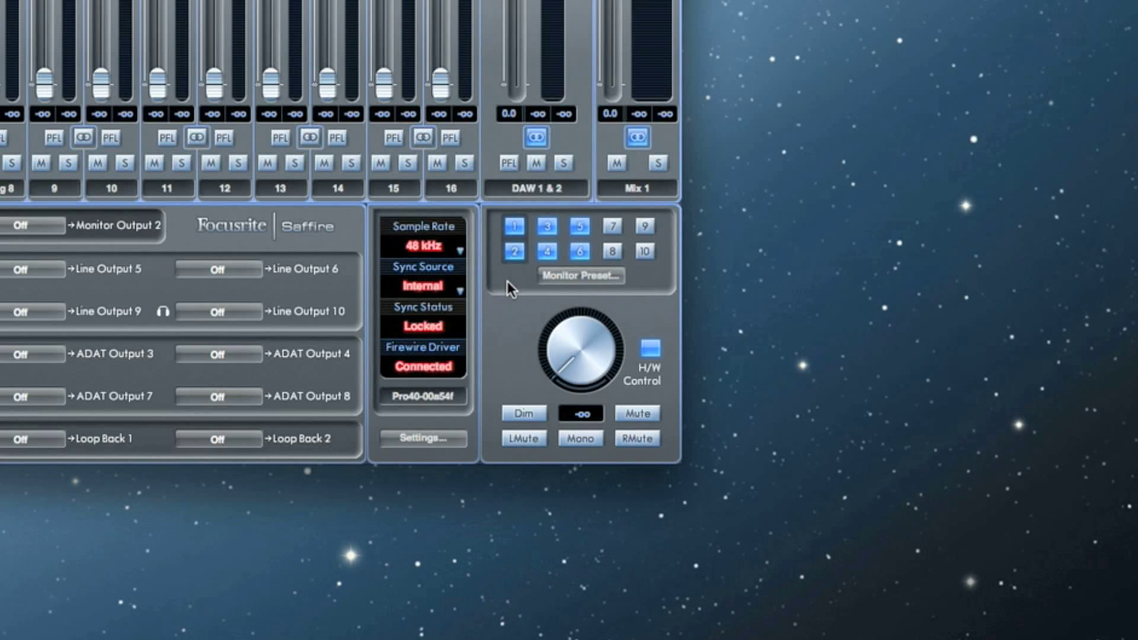
left_click(579, 275)
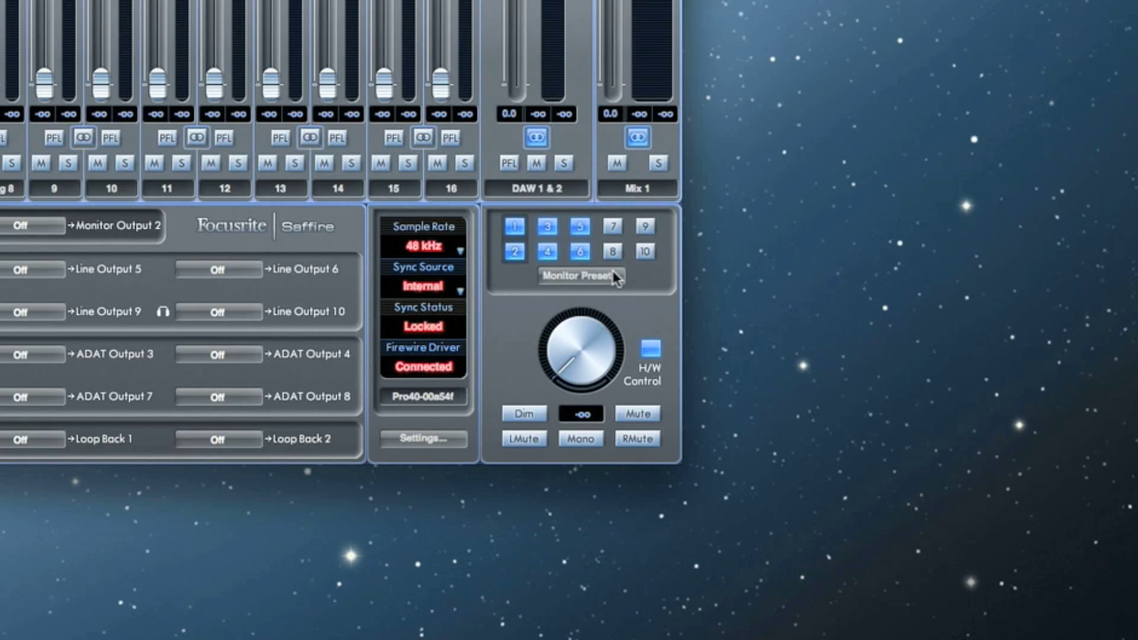
mouse_move(518, 349)
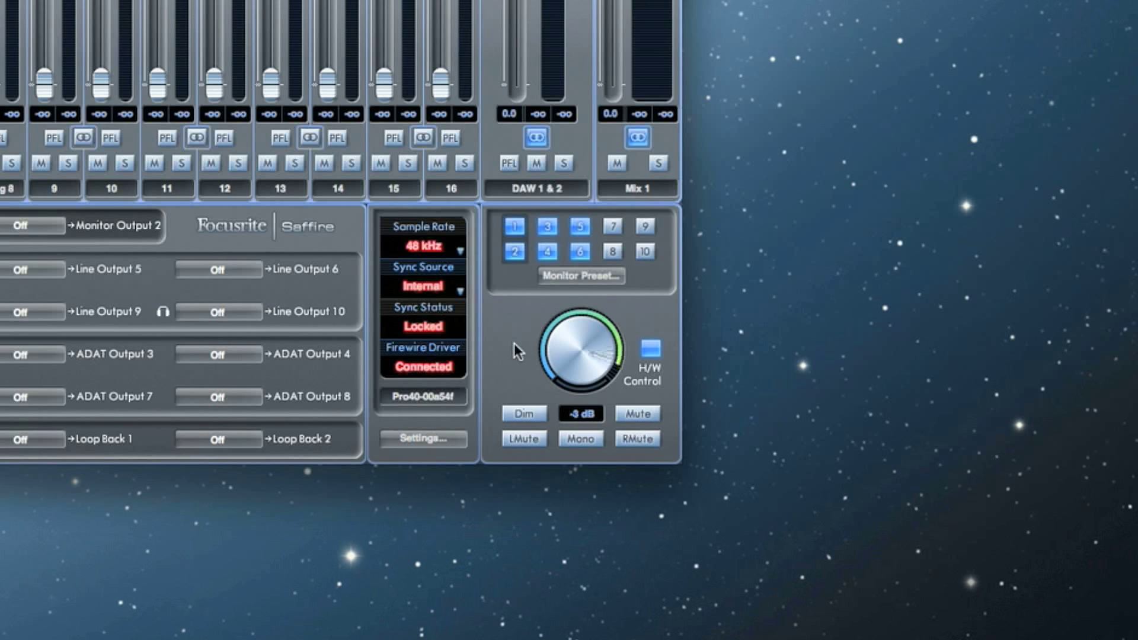
Step: Drop the monitor level to -∞, toggle H/W Control off then on, and engage Dim
left_click_drag(580, 352, 551, 377)
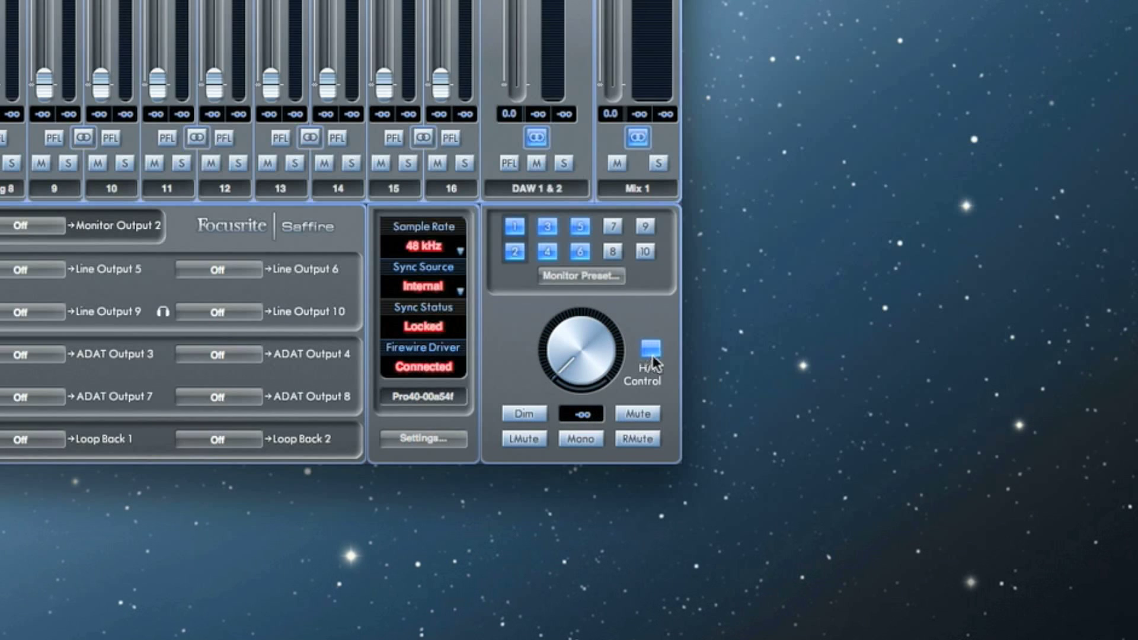
left_click(649, 348)
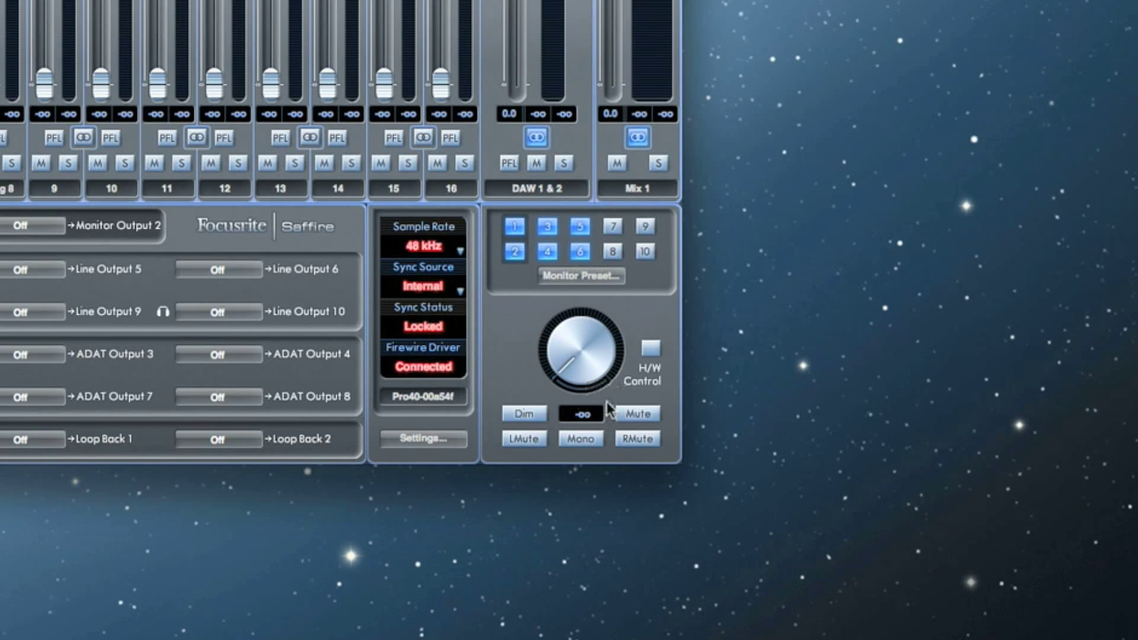
left_click(651, 349)
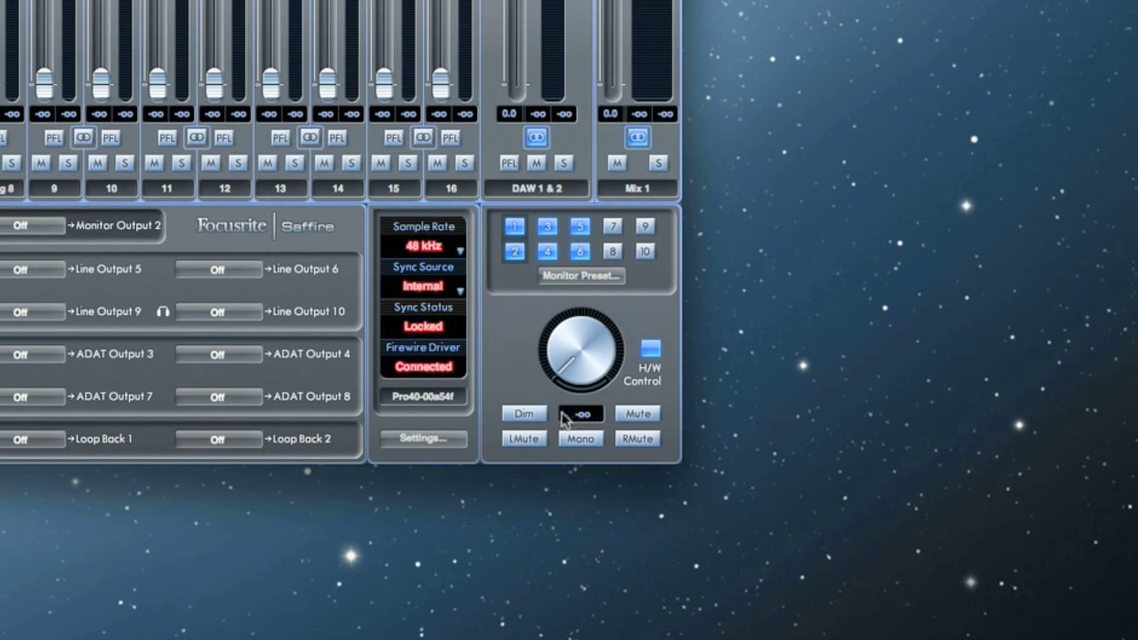
left_click(523, 412)
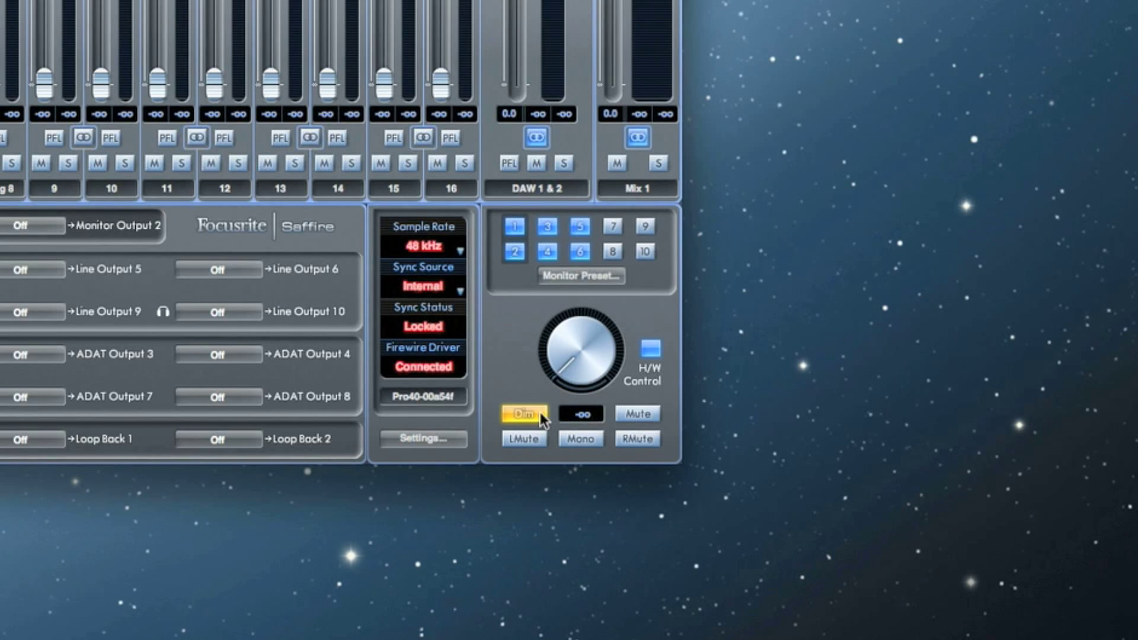
Step: Release Dim and Mute on the monitor output, then mute the left monitor channel
left_click(637, 413)
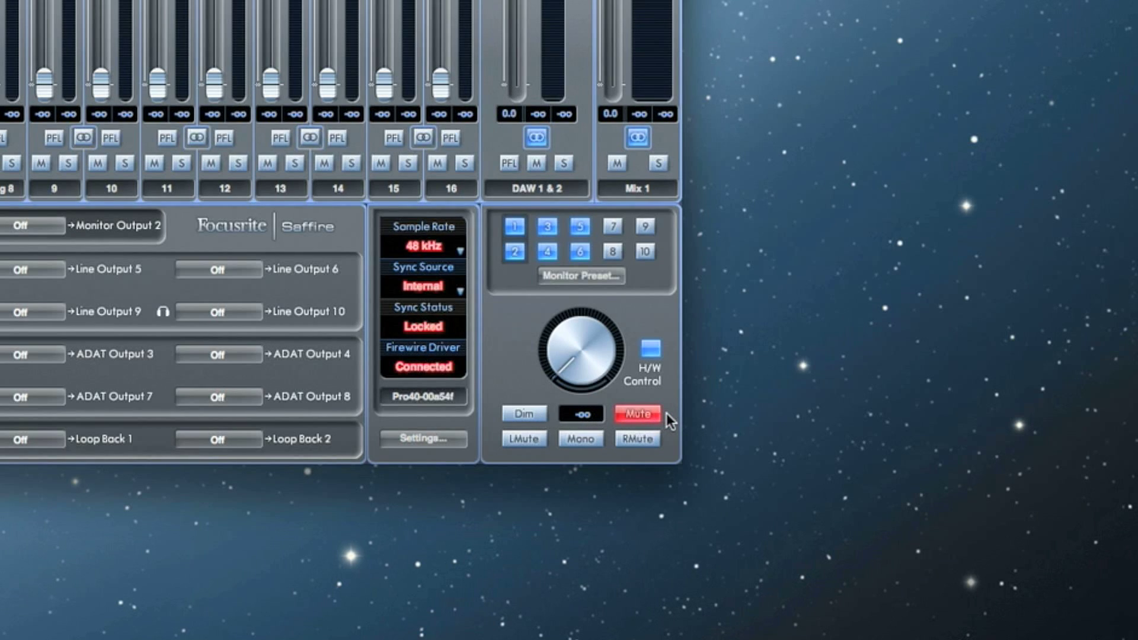
mouse_move(660, 422)
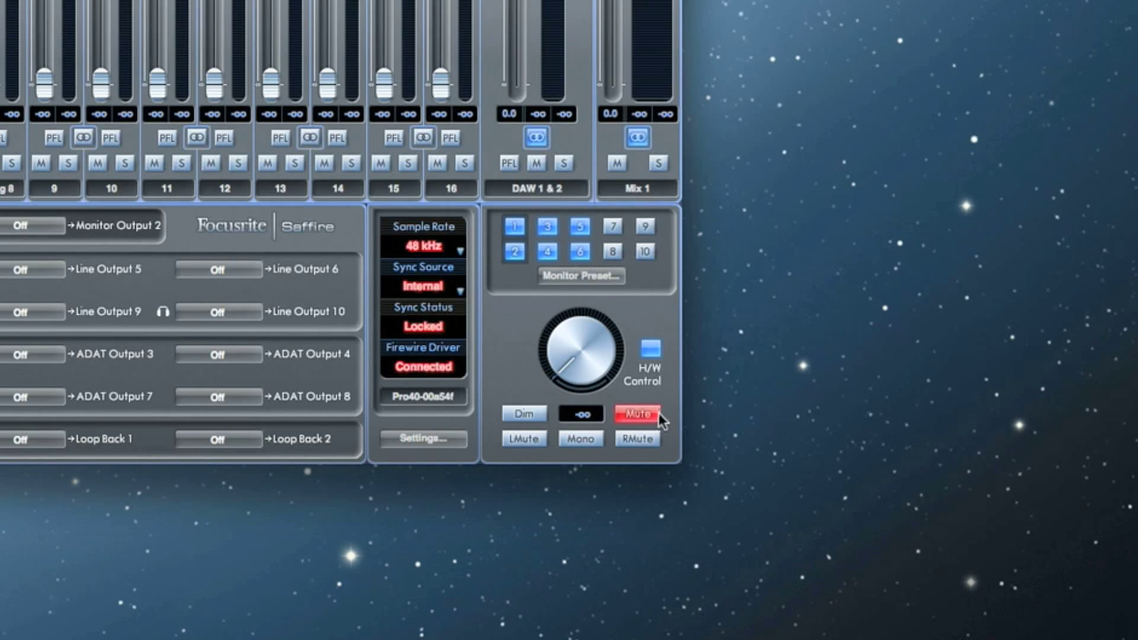
left_click(637, 414)
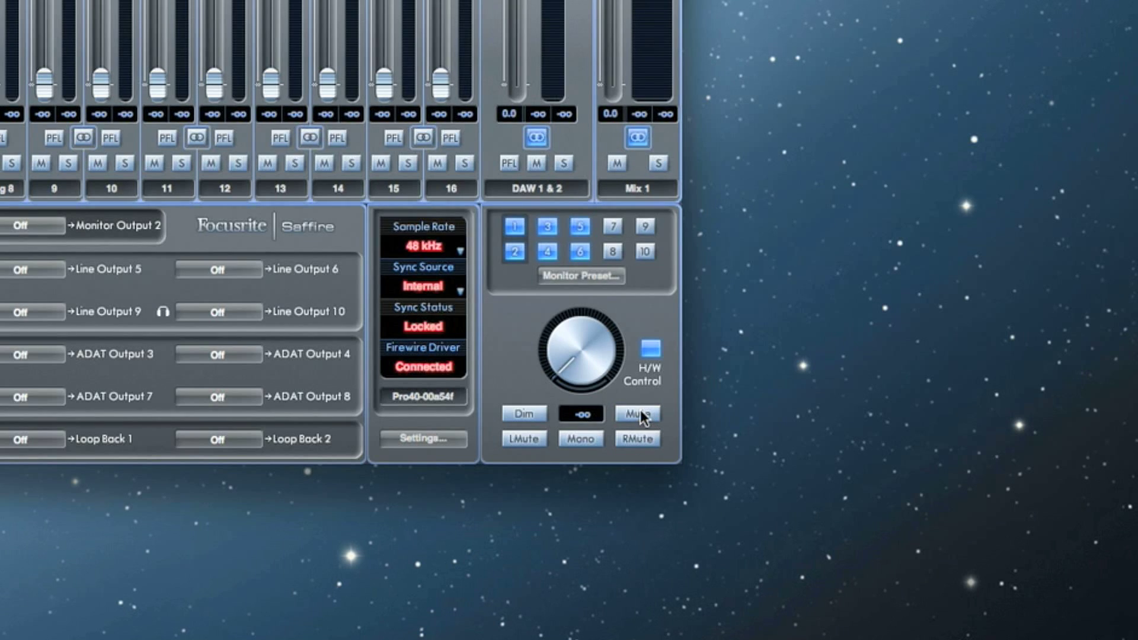
left_click(522, 438)
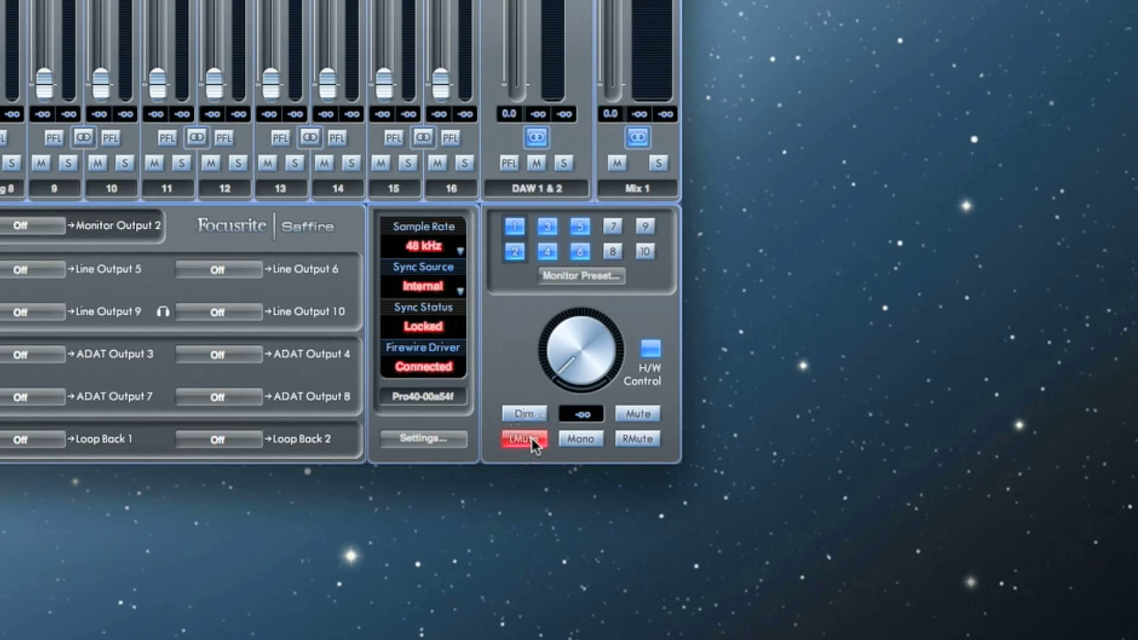
Step: Unmute the left channel, sum the monitor output to Mono, then switch Mono back off
left_click(636, 439)
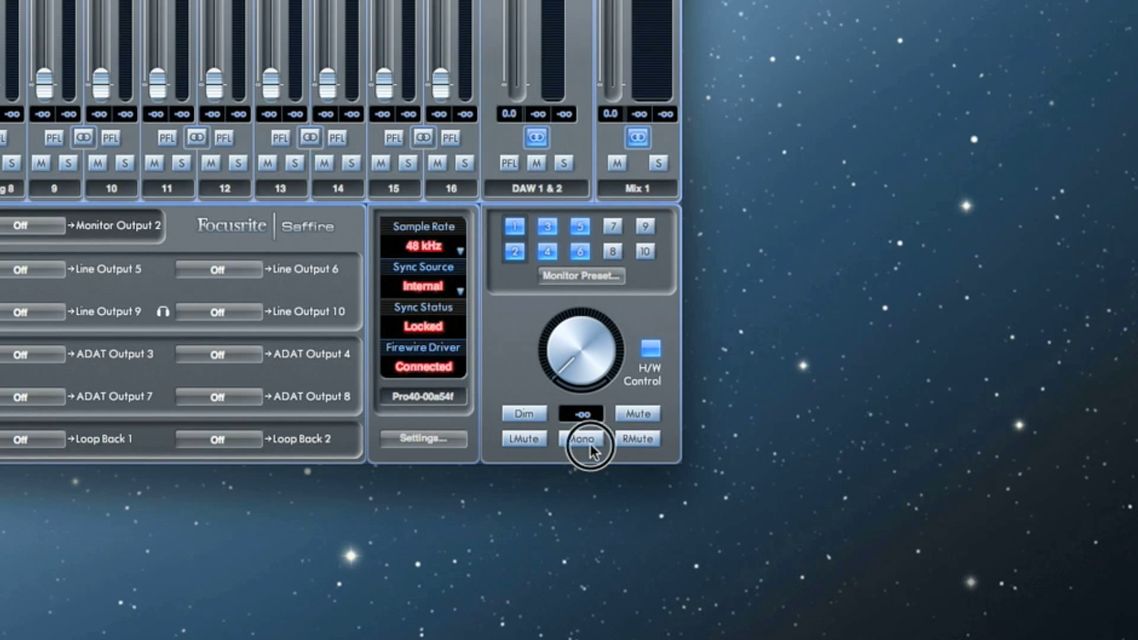
left_click(579, 438)
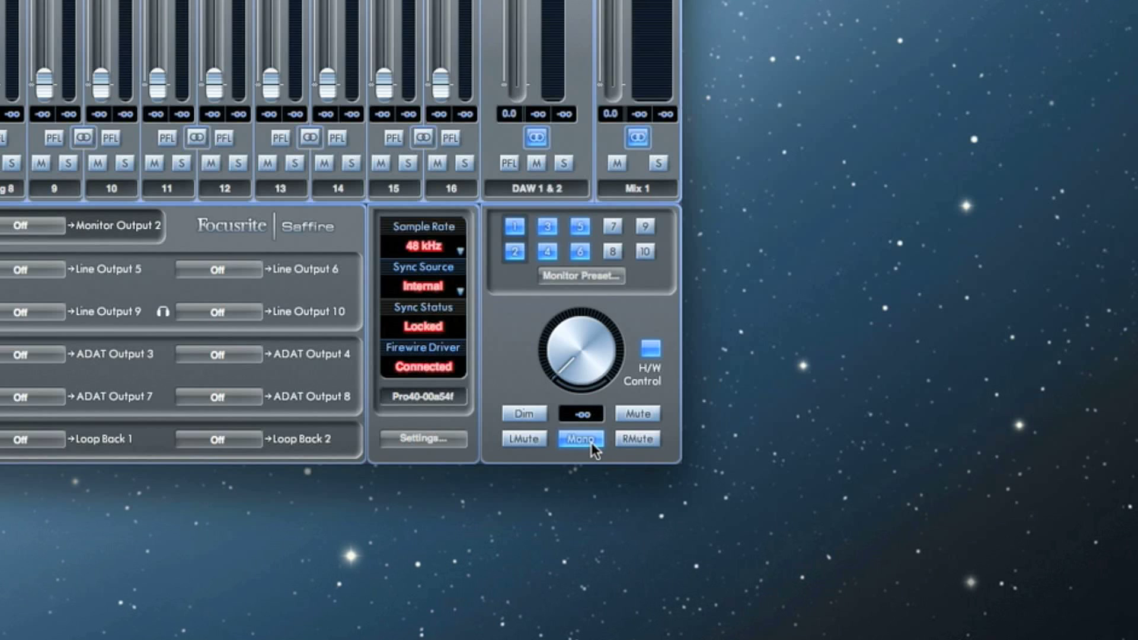
left_click(579, 438)
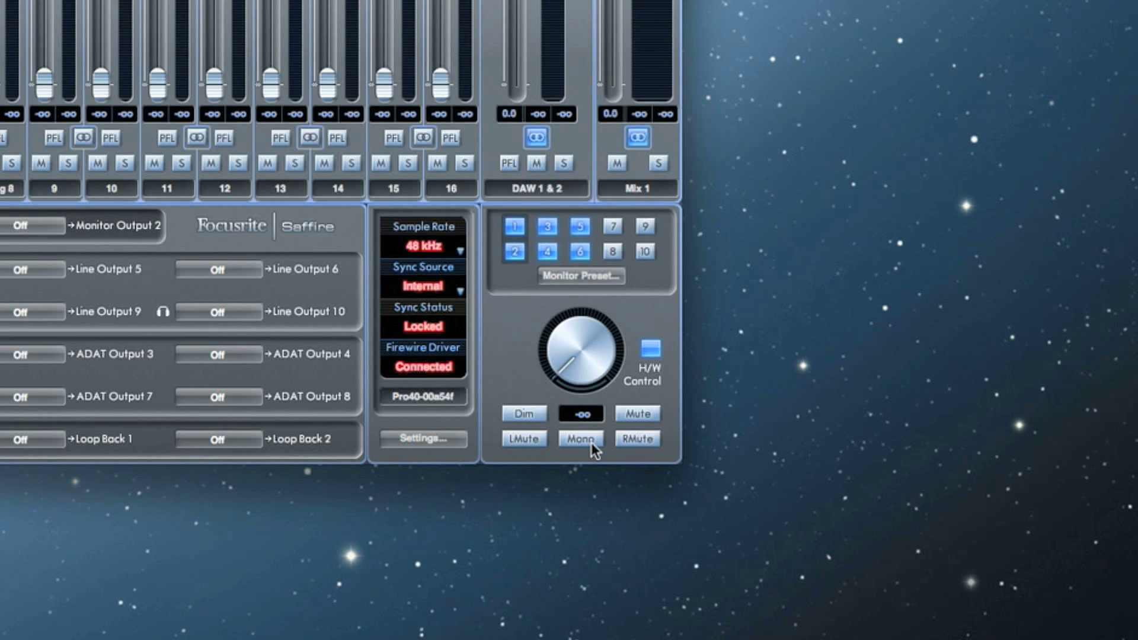